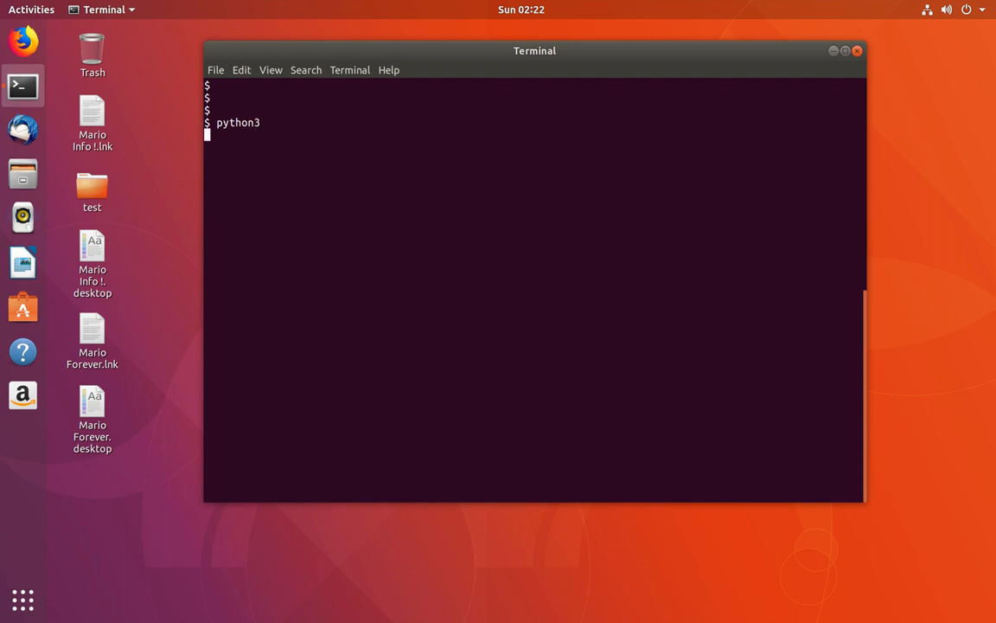
Step: Import numpy in the python3 console, note the ModuleNotFoundError, and quit() to the shell
type("imp")
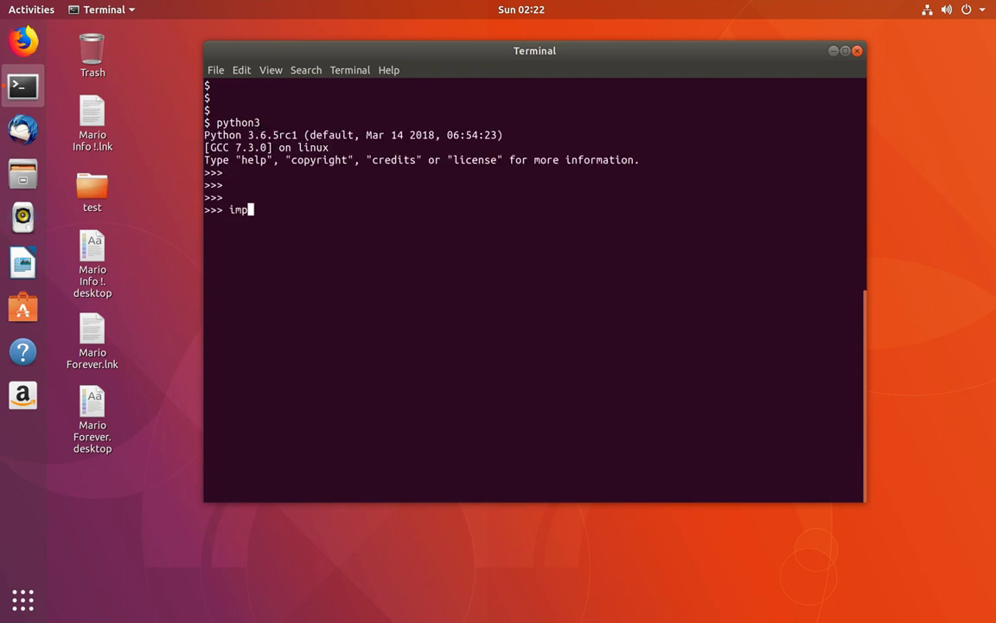
type("ort numpy")
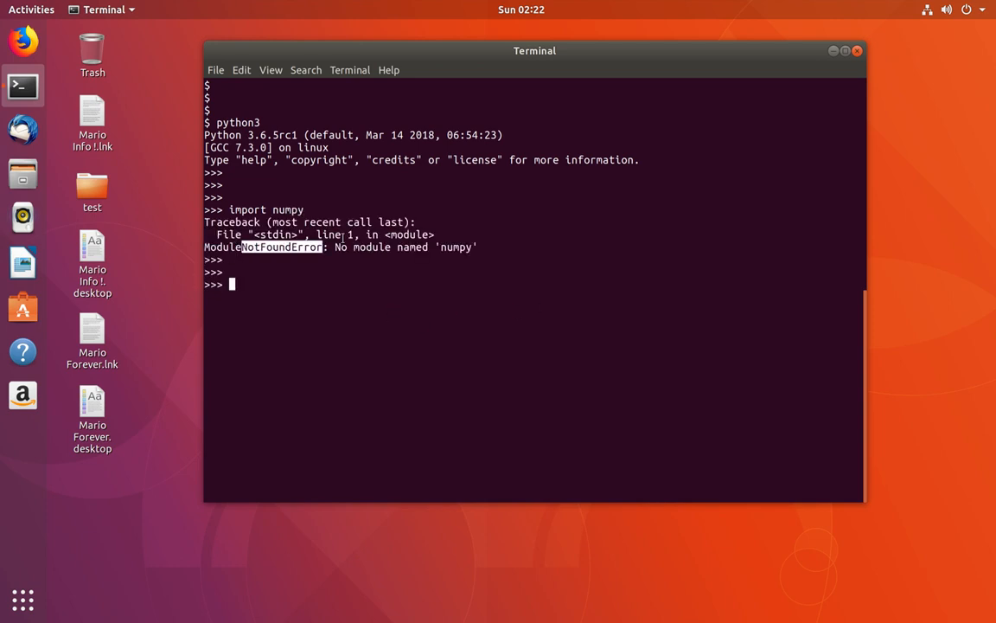
left_click_drag(336, 246, 476, 246)
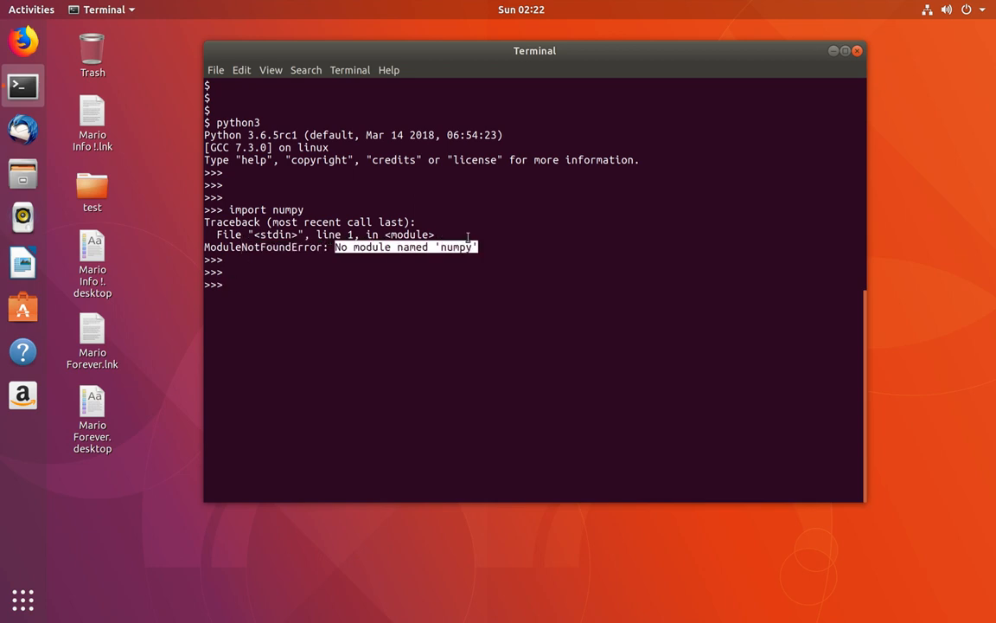
type("quit")
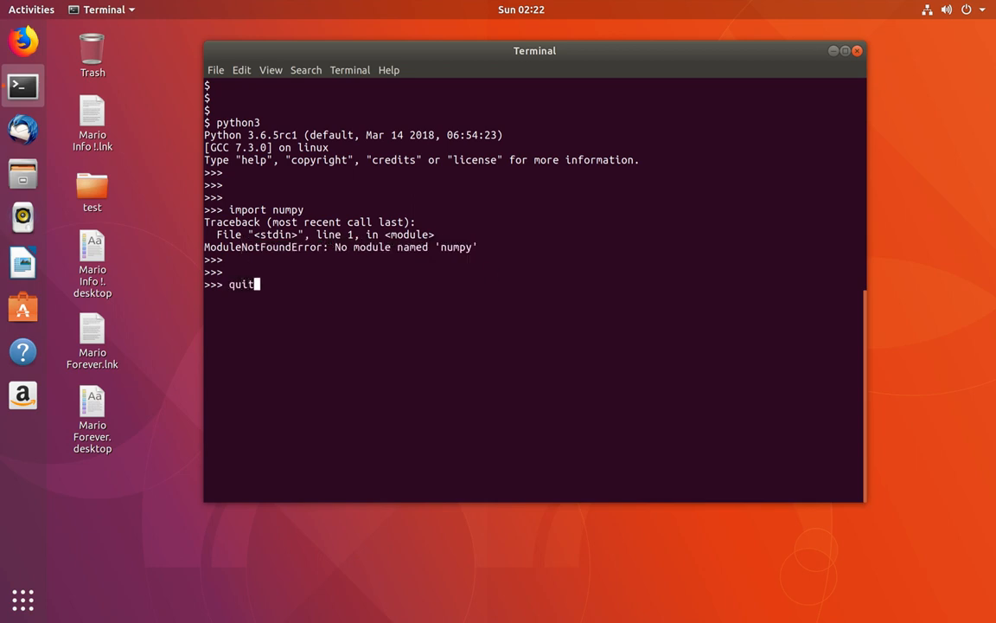
key("Return")
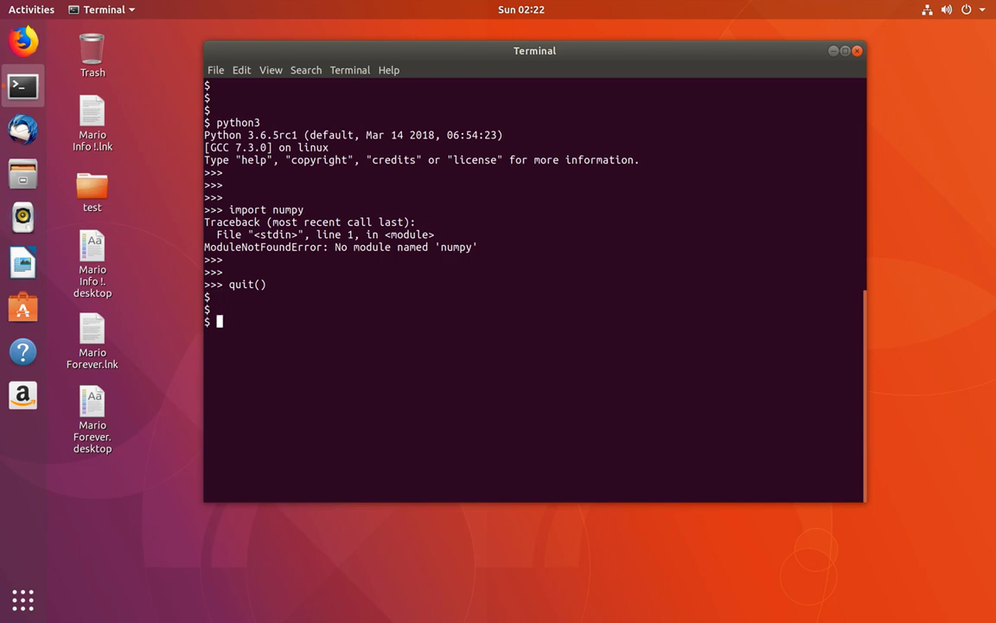
Step: Run sudo apt install python-pip, which reports pip is already the newest version
type("sudo")
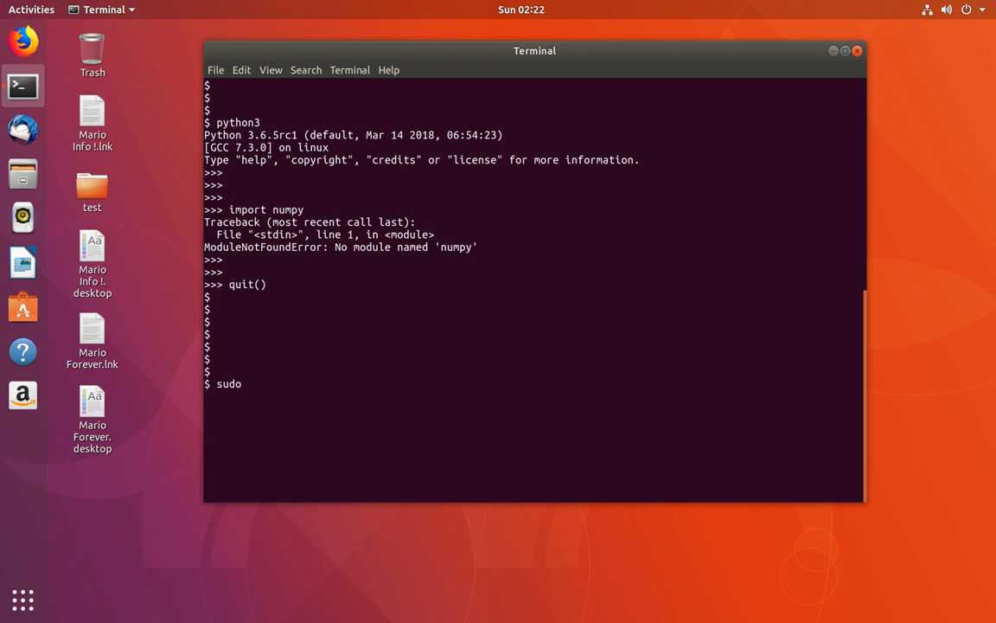
type("apt")
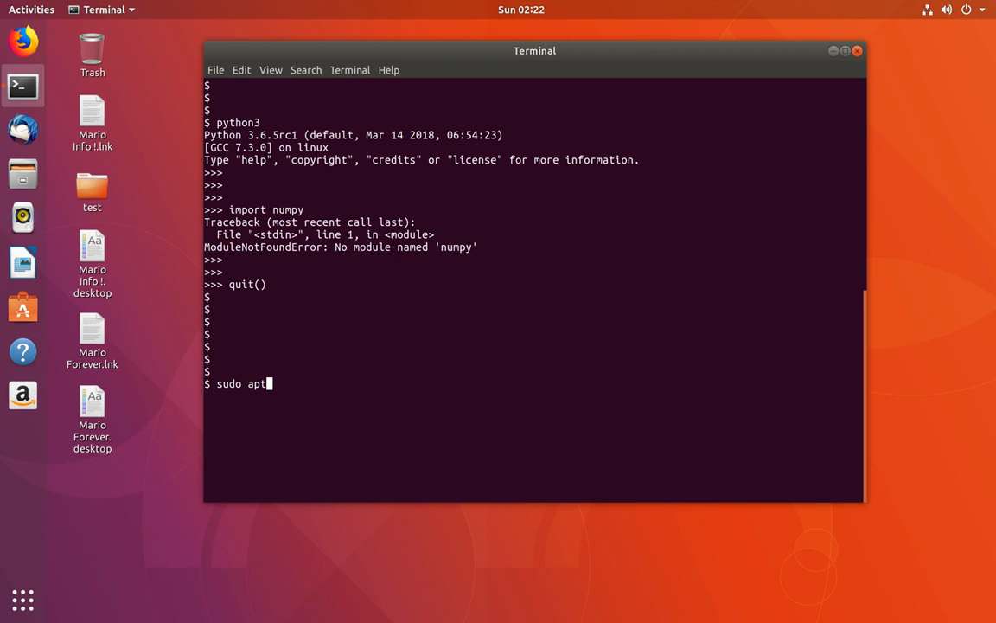
type("install")
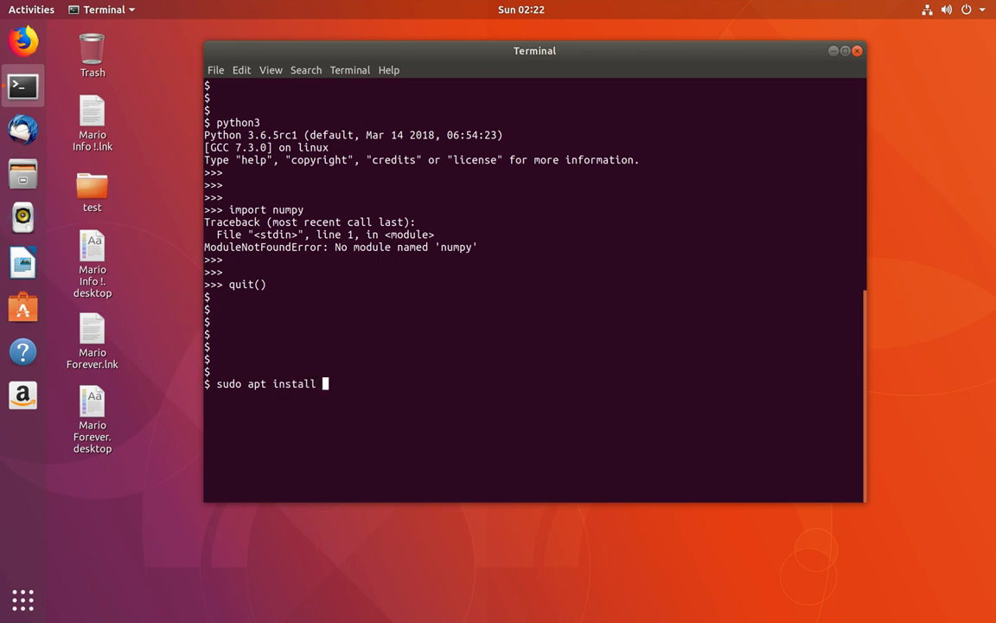
type("python-pip")
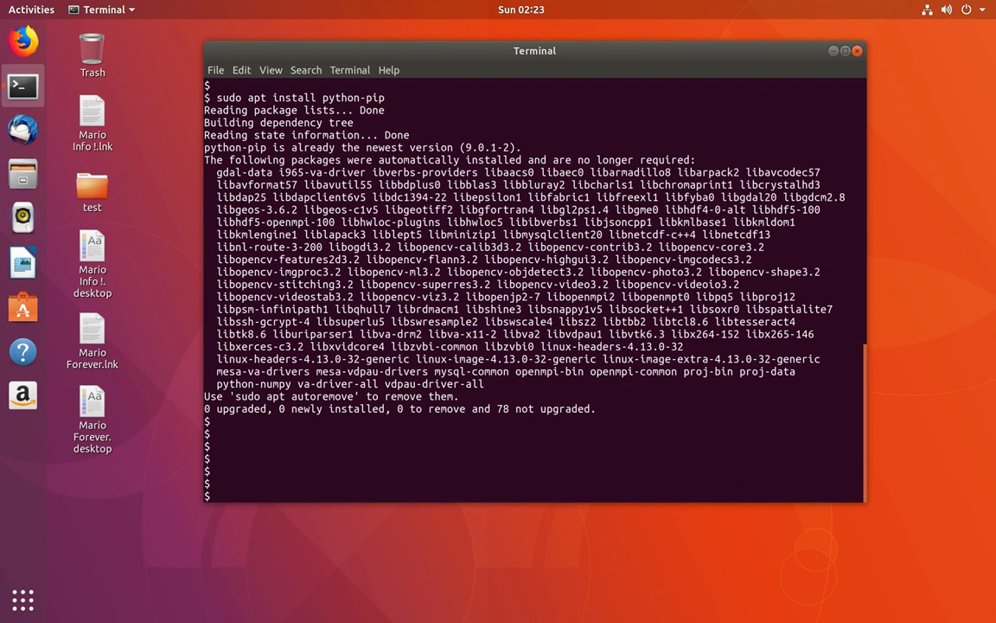
Step: Run sudo python3 -m pip install numpy and let numpy 1.14.2 finish installing
type("sud")
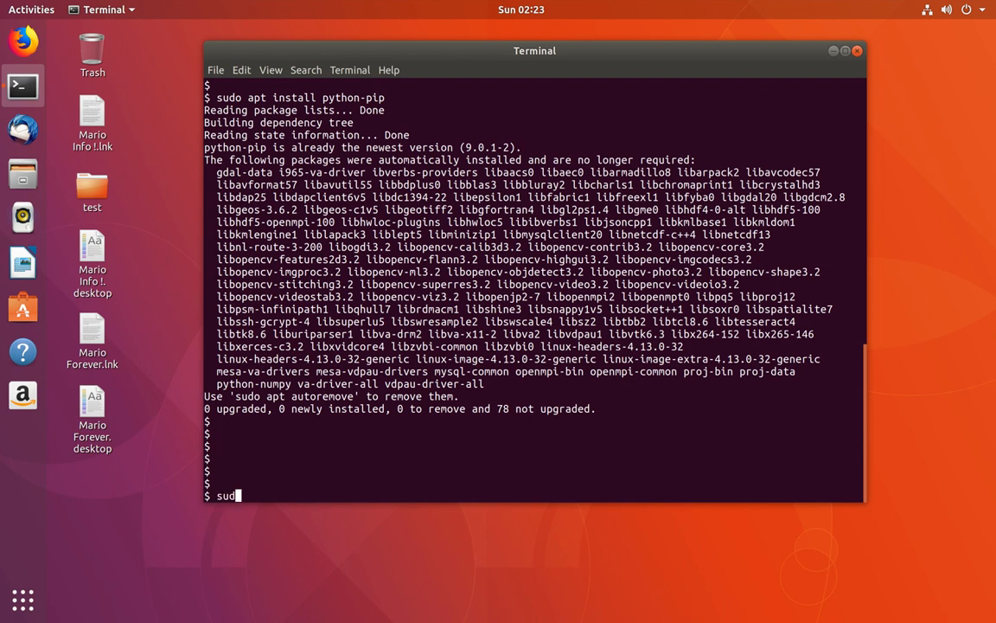
type("o")
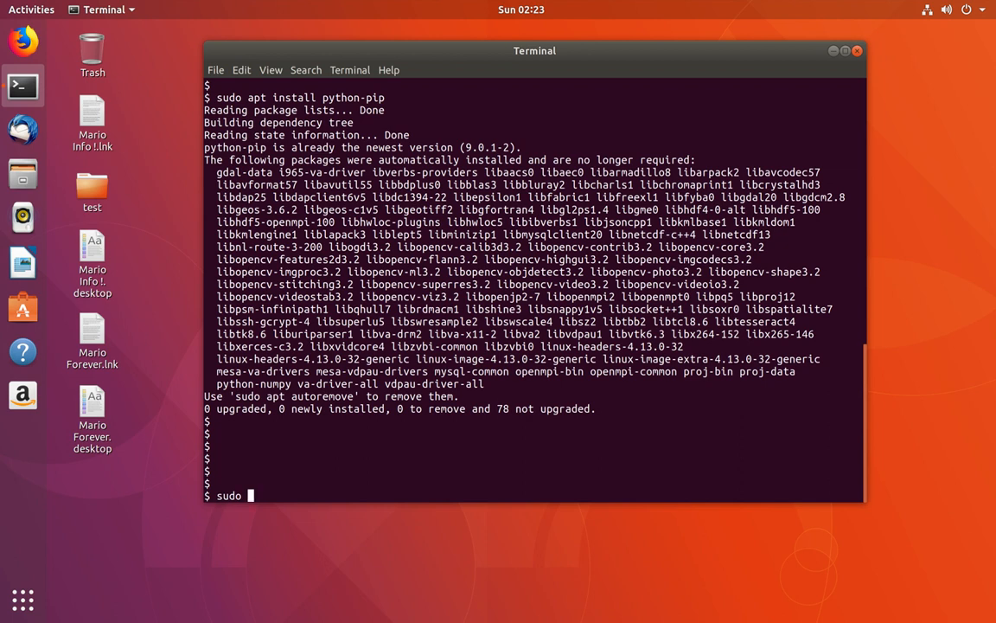
type("python")
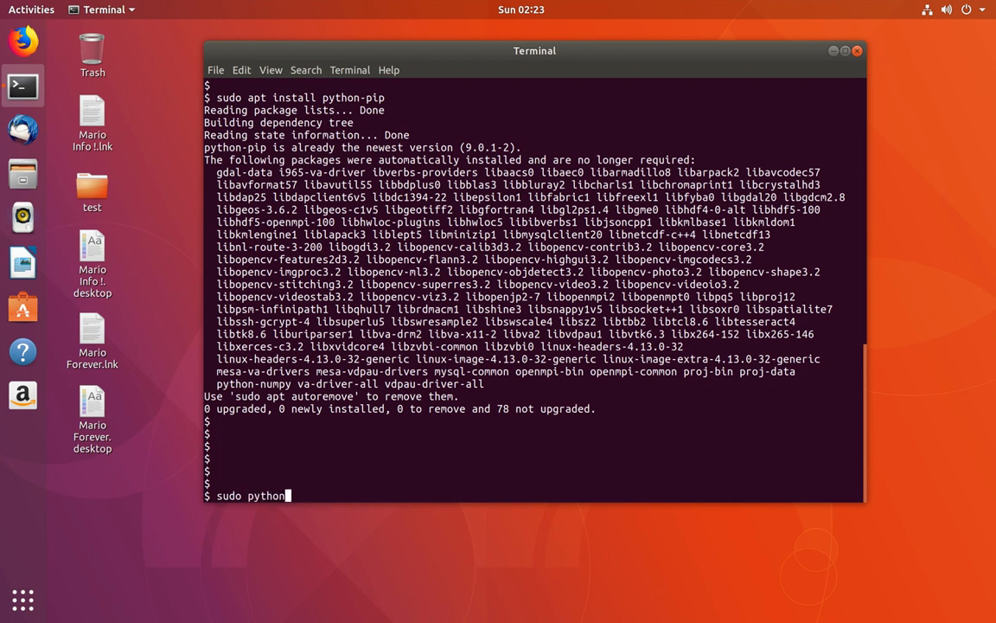
type("3 -m pip install")
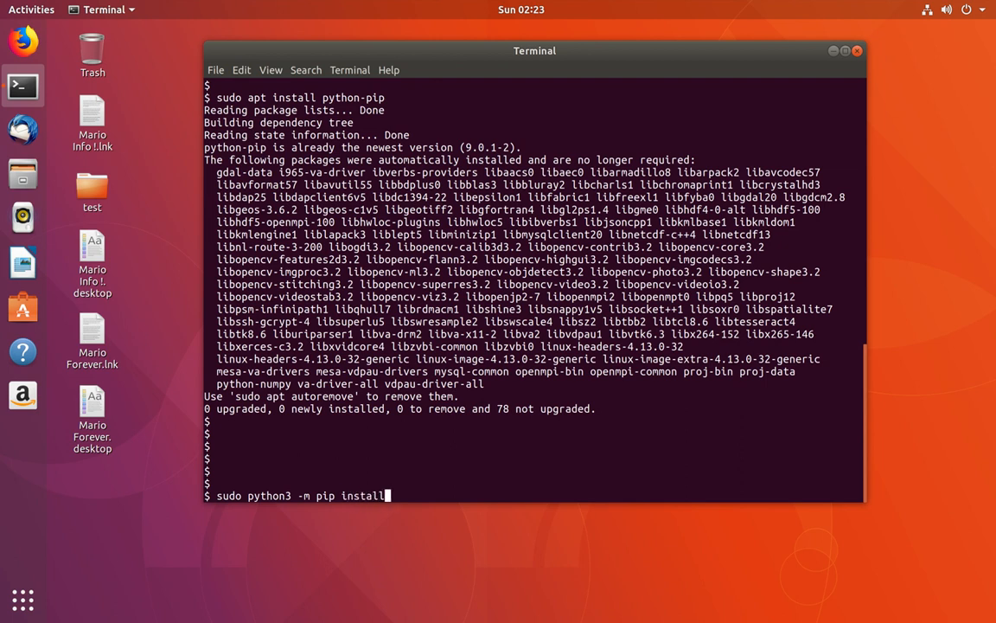
type("n")
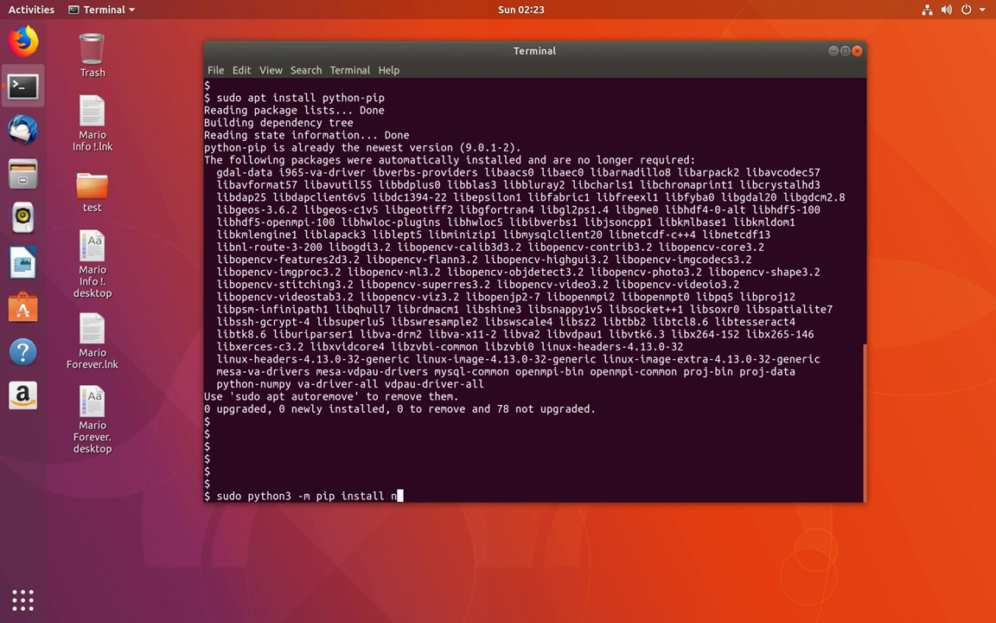
type("umpy")
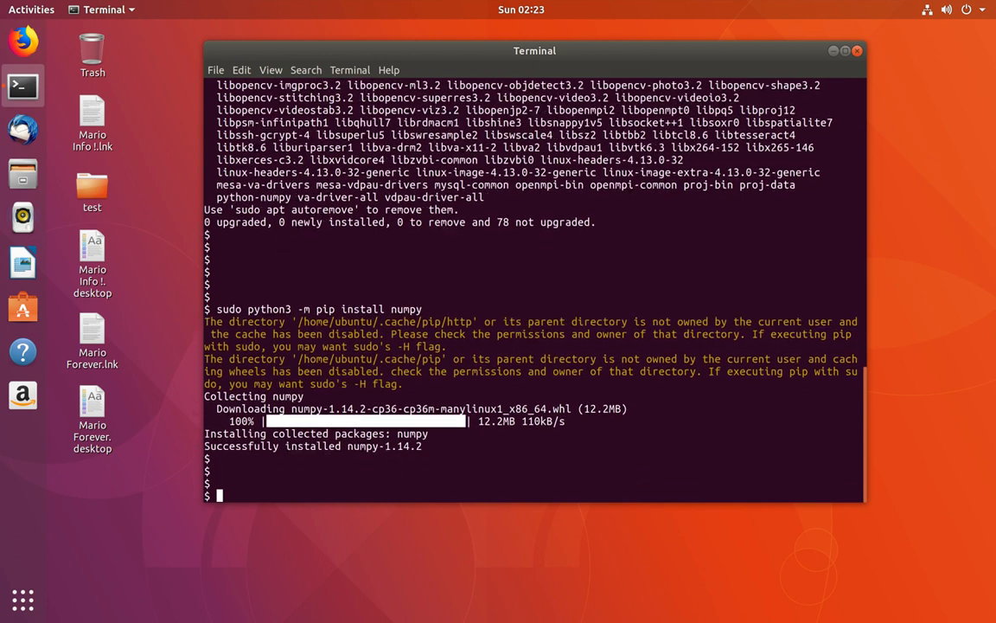
type("sudo python3 -m pip install numpy")
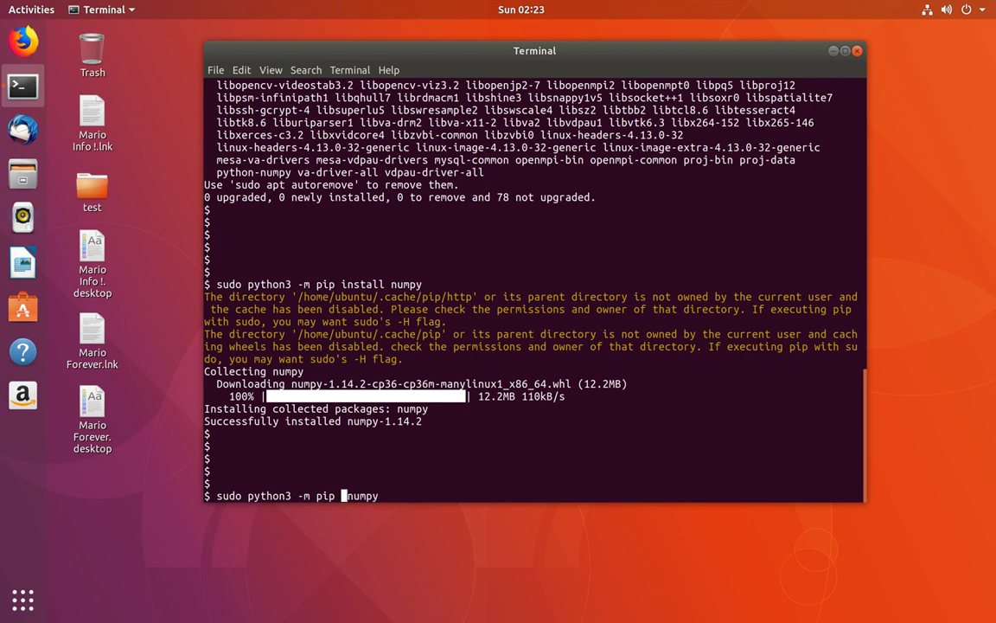
Step: Run sudo python3 -m pip show numpy to confirm version 1.14.2 in dist-packages
type("show")
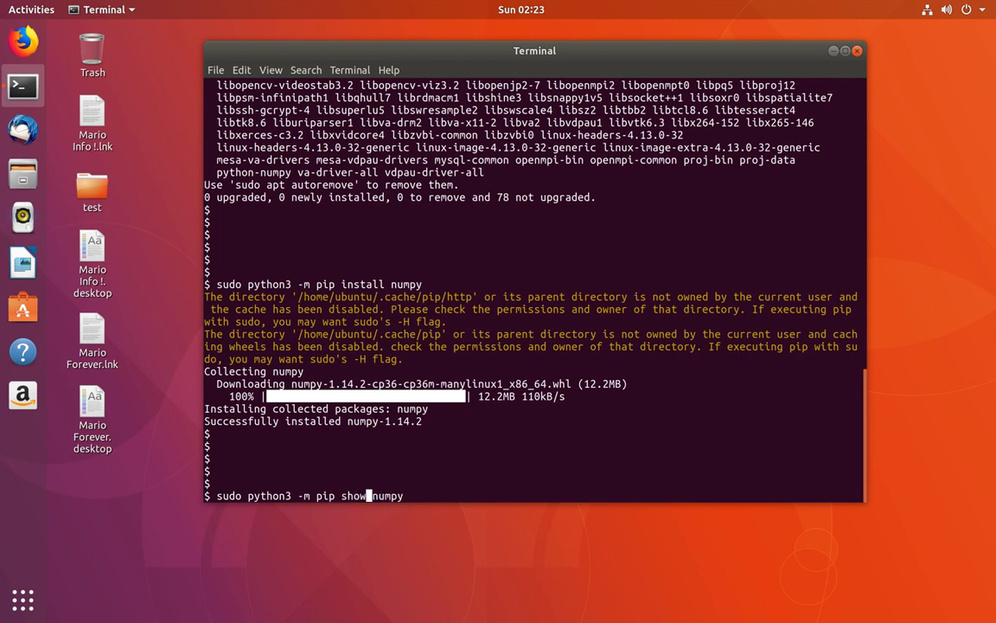
key("Return")
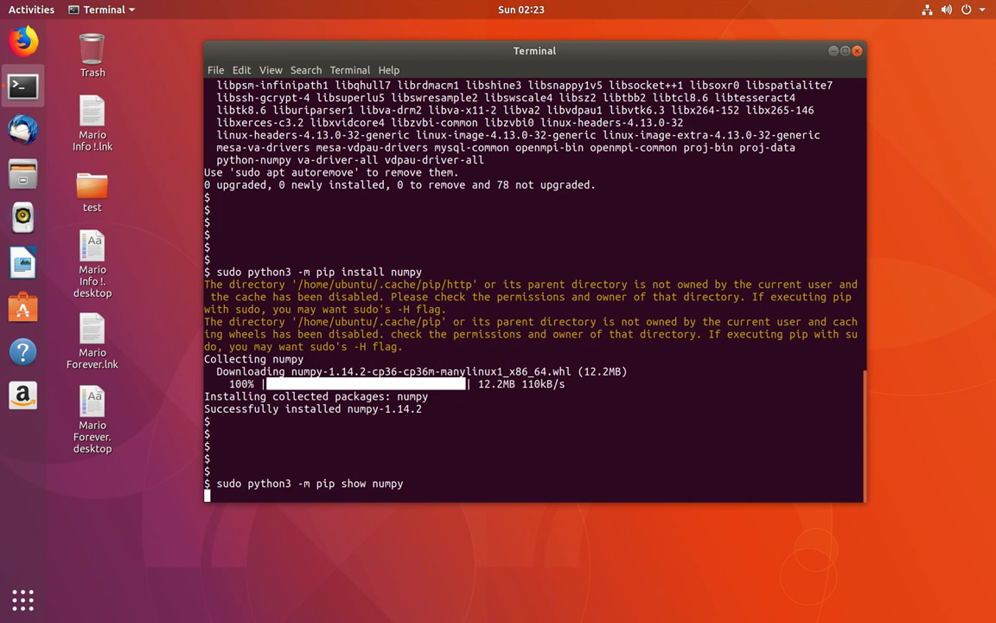
key("Return")
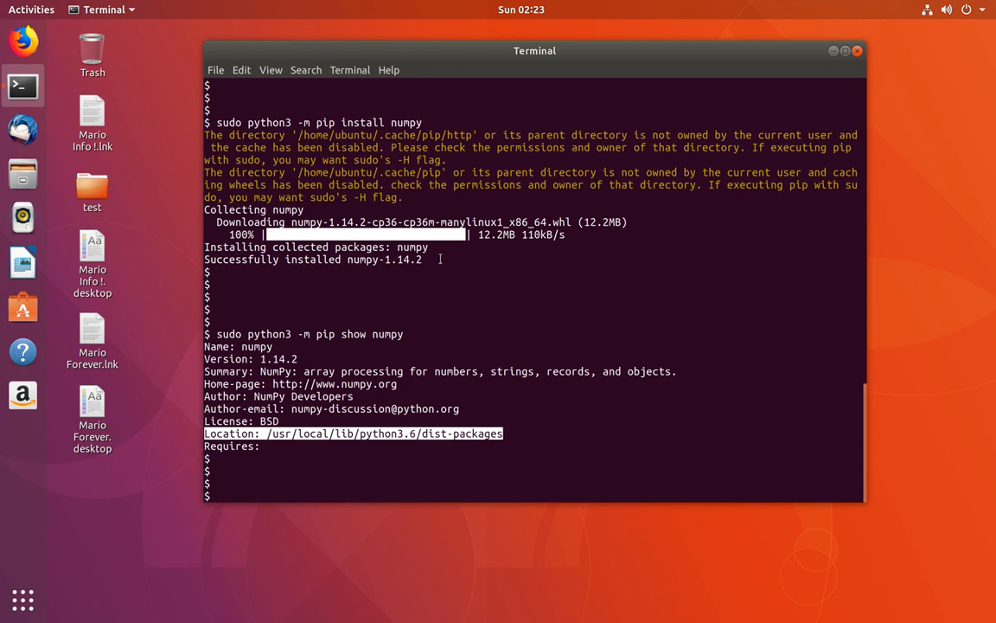
Step: Launch python3 and run import numpy, which now succeeds without error
type("pyt")
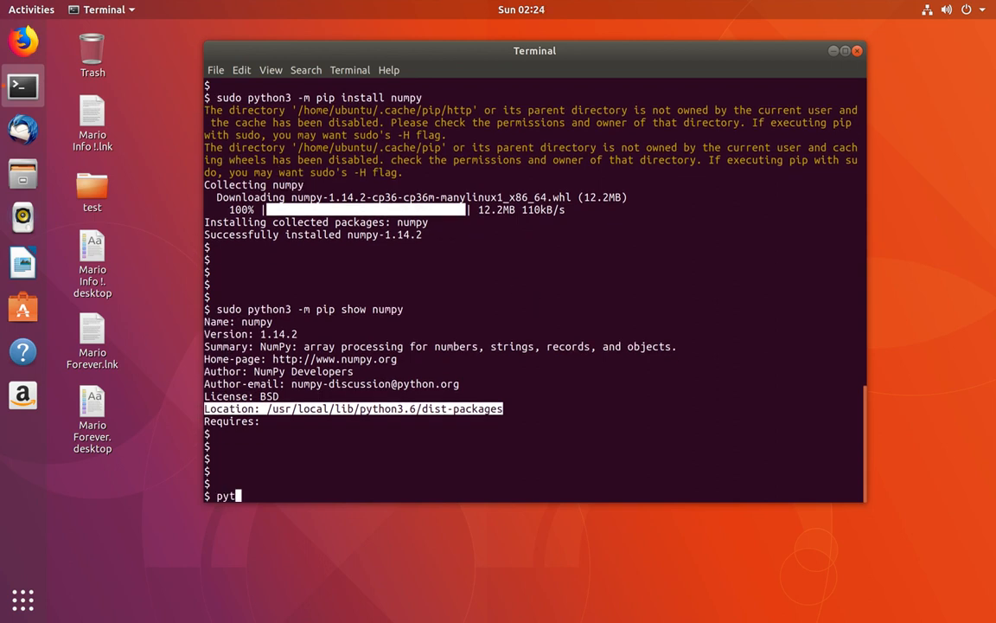
type("hon3")
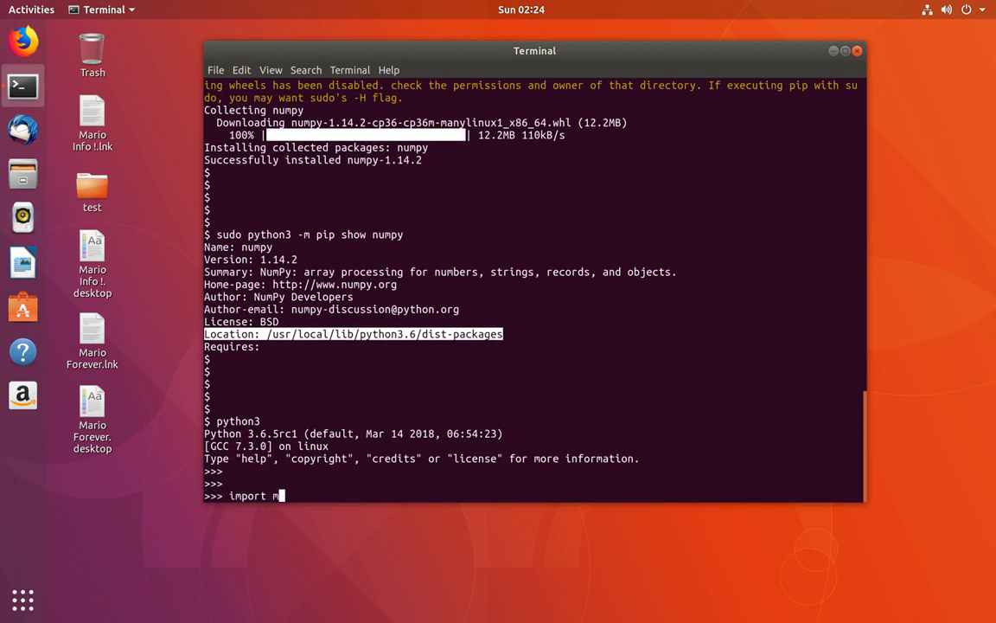
type("umpy")
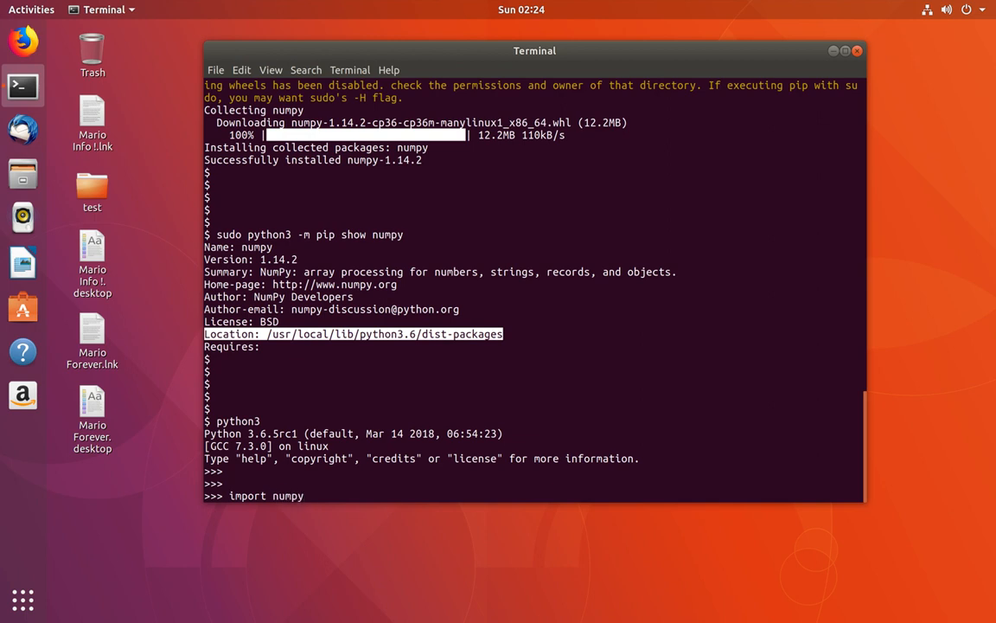
key("Return")
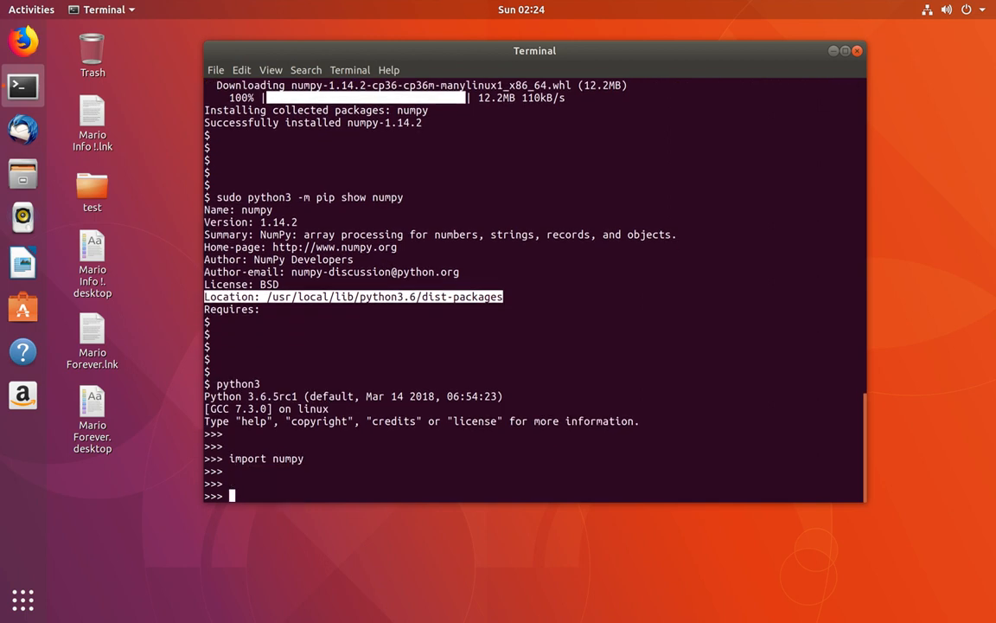
type("v")
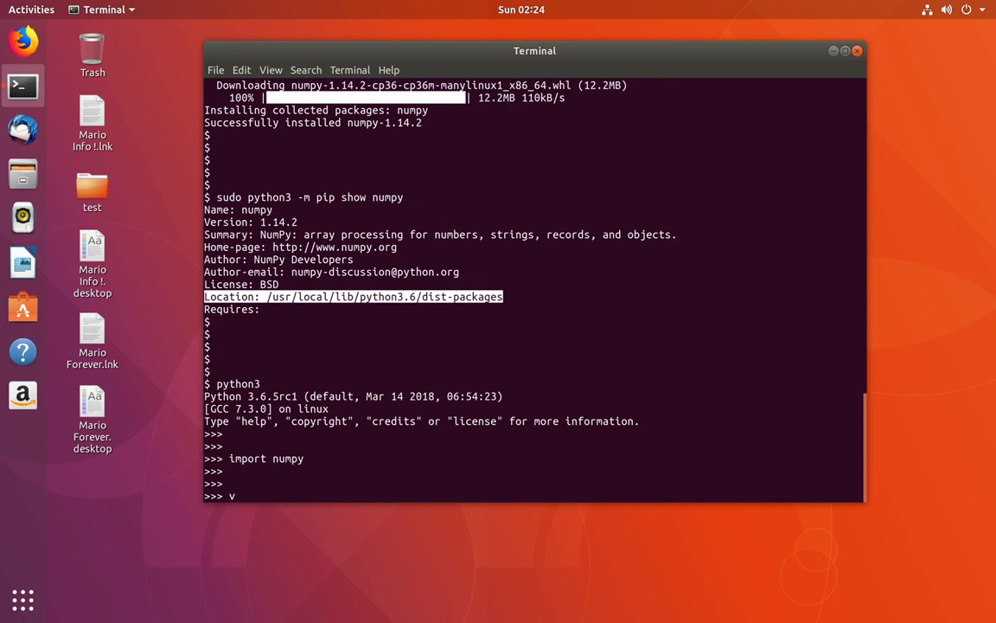